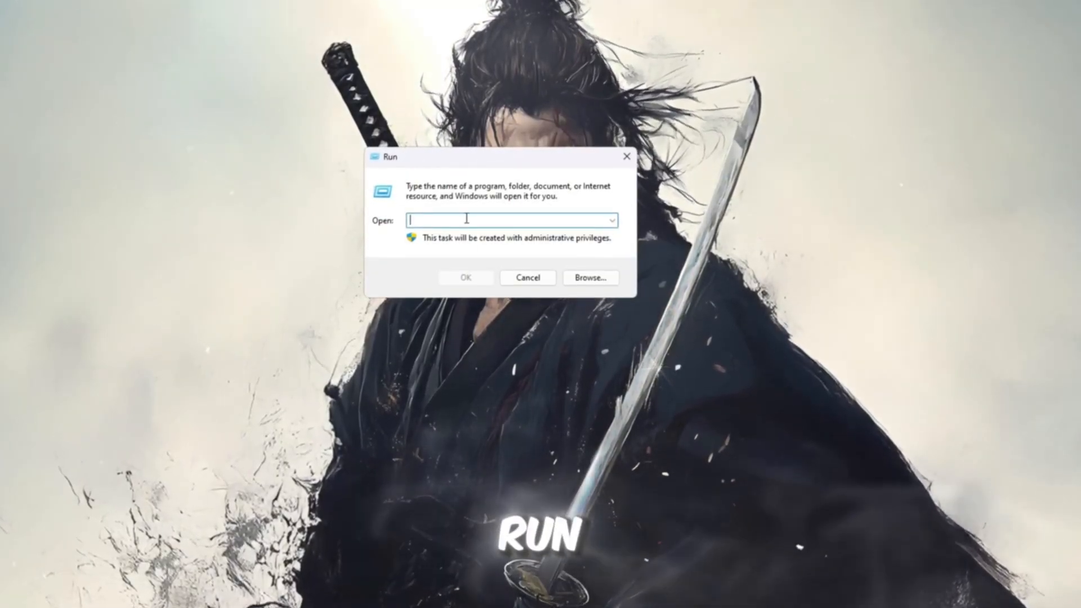
Step: Launch %localappdata% from the Run dialog to reach the Local AppData folder
type("%localappdata%")
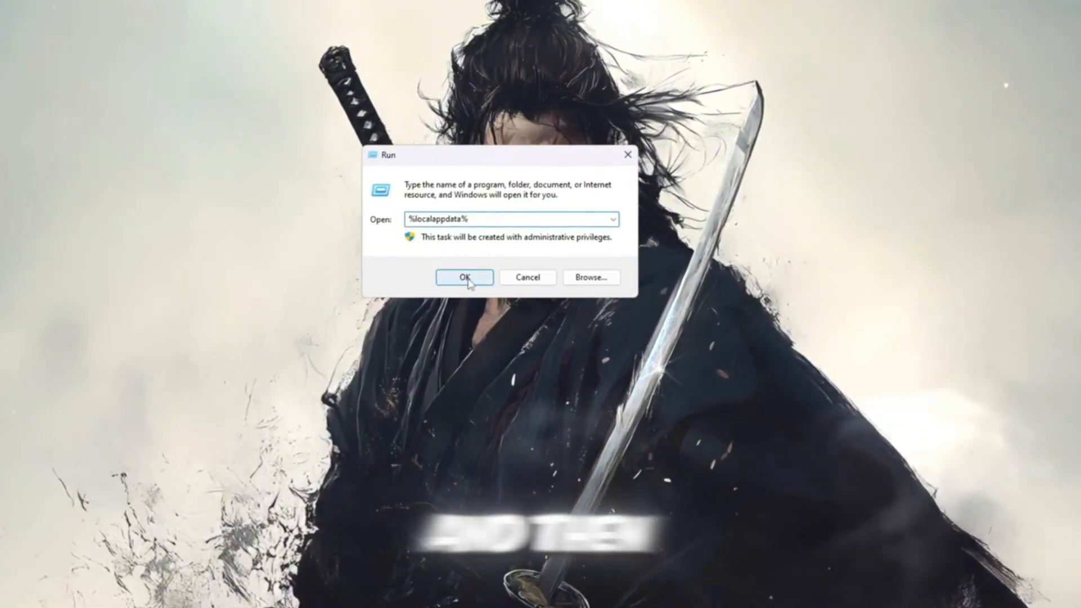
left_click(463, 277)
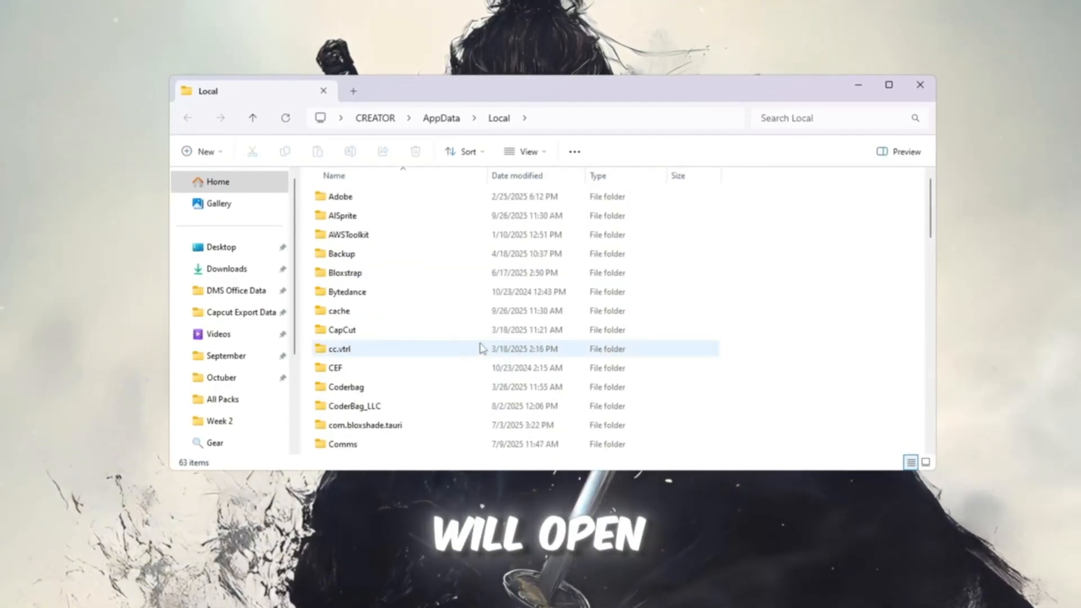
Step: Enter the Roblox folder inside Local app data
scroll("down", 3)
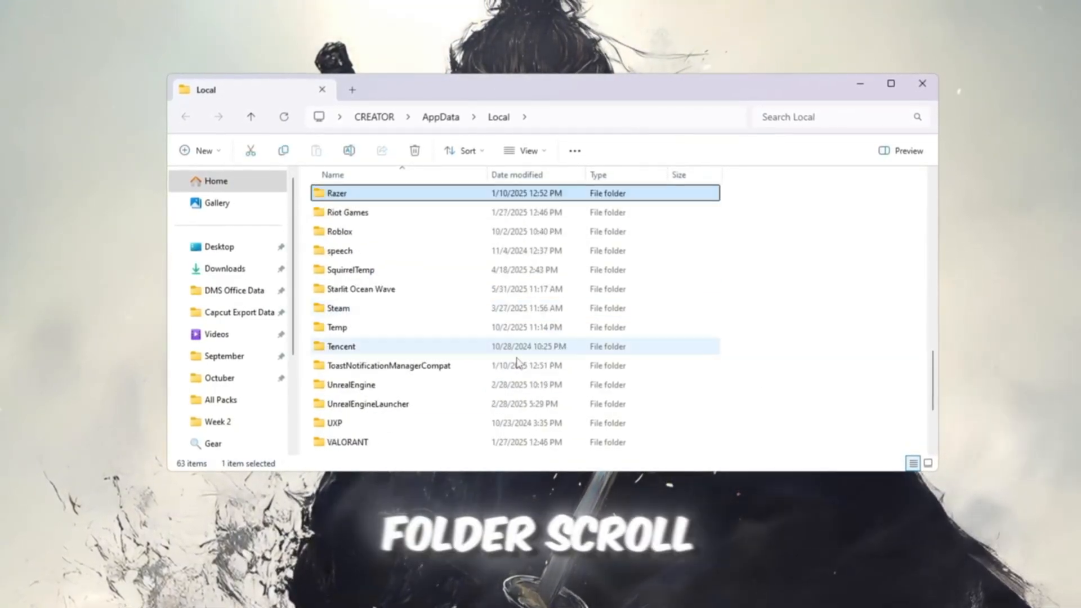
left_click(339, 231)
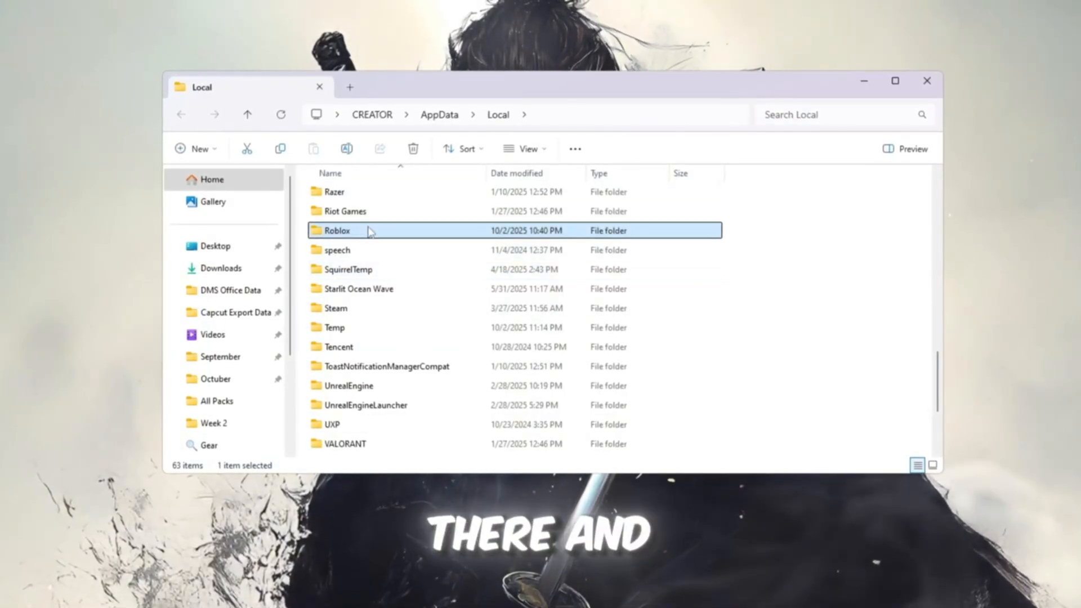
double_click(336, 230)
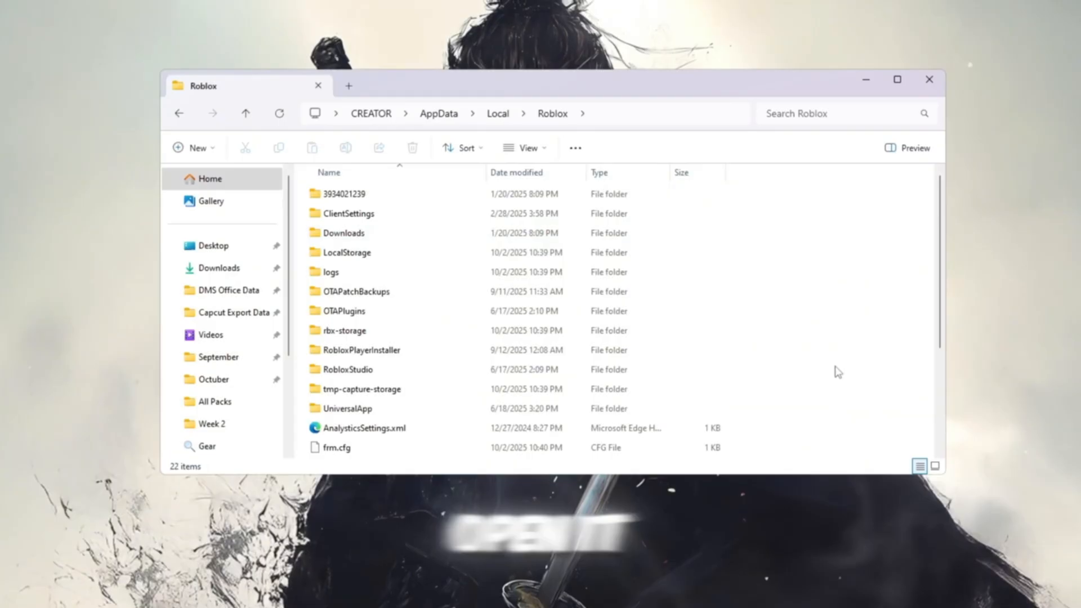
Step: Enter the ClientSettings folder holding the two JSON settings files
left_click(357, 291)
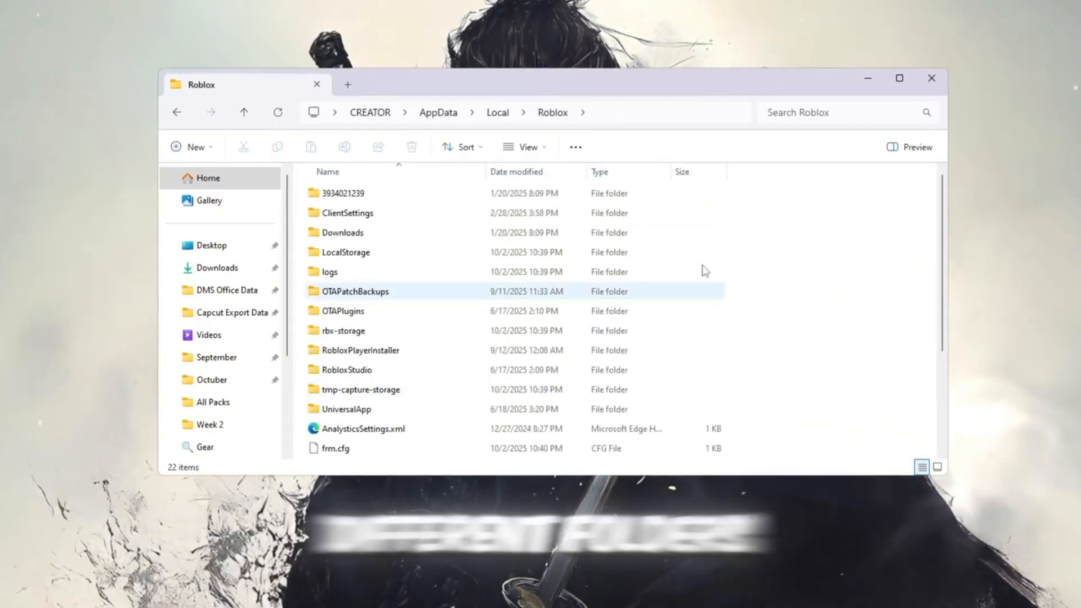
left_click(347, 213)
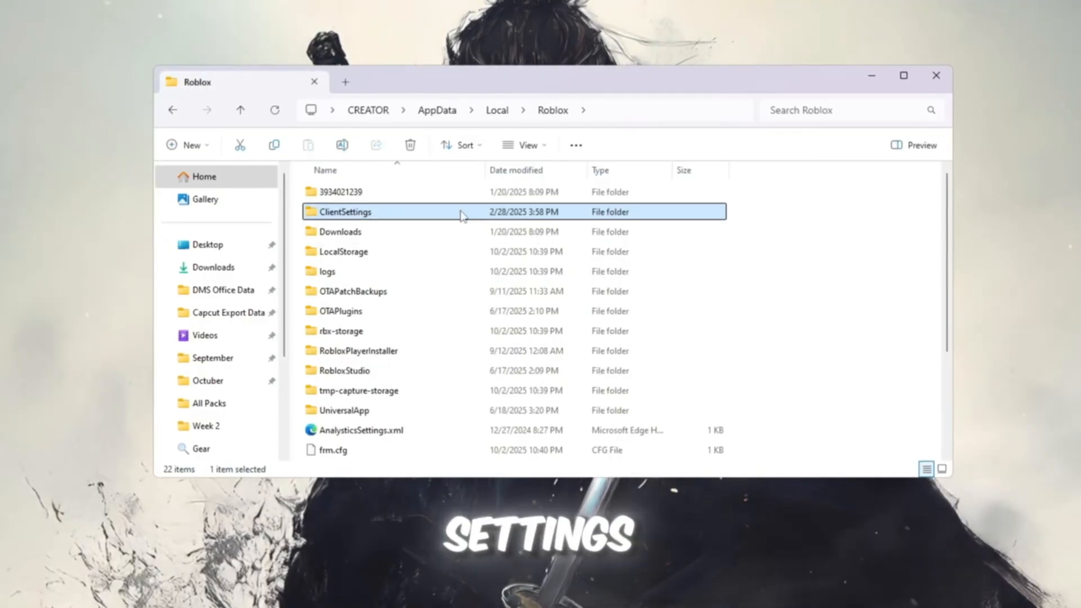
double_click(346, 212)
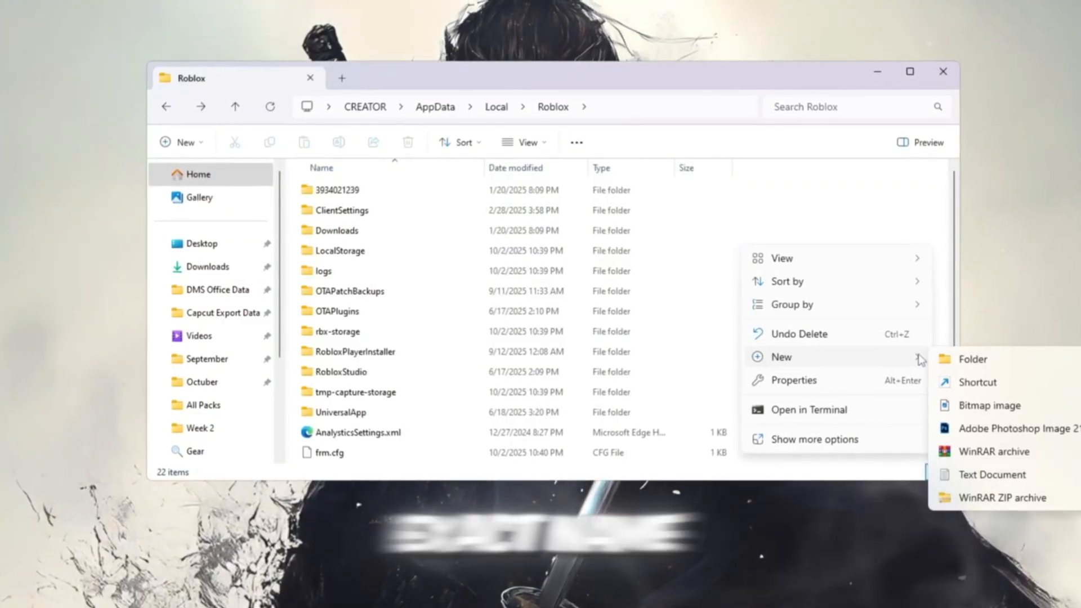
double_click(343, 211)
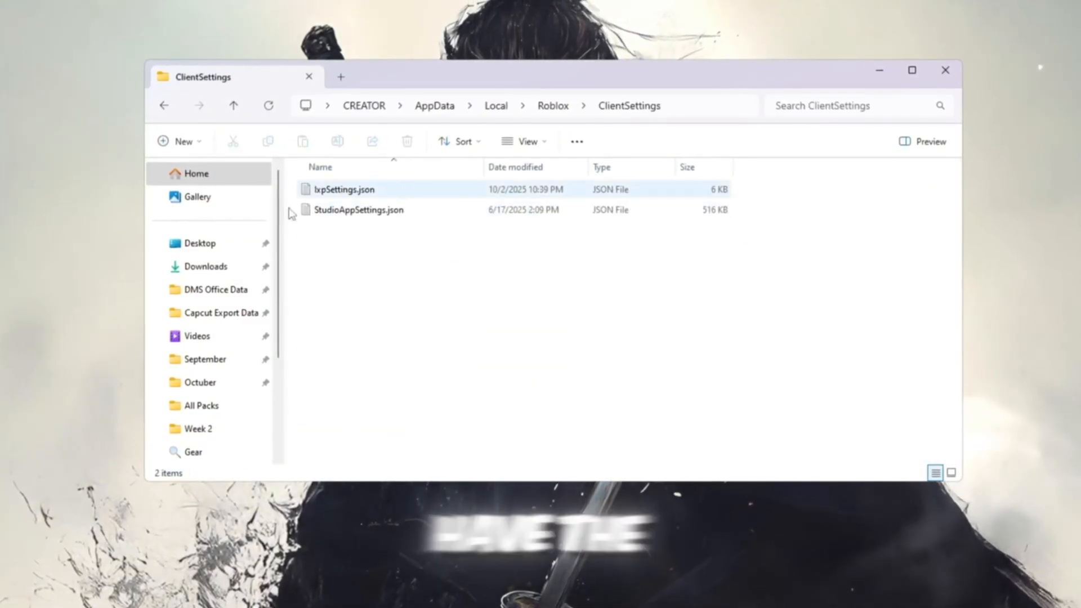
Step: Select IxpSettings.json, updated with the fast flag settings, for its properties
left_click(345, 188)
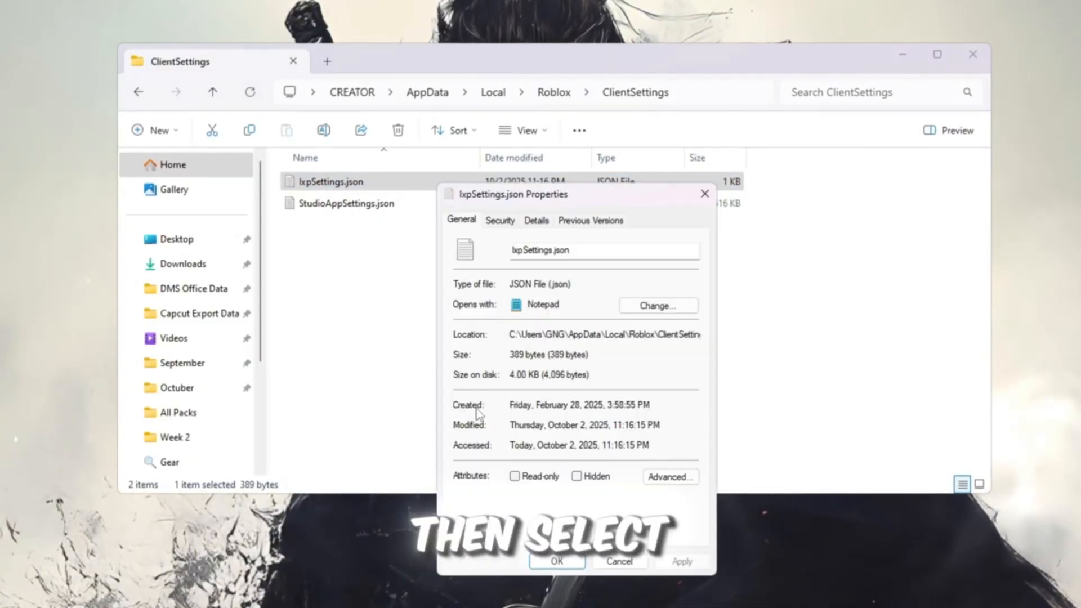
Step: Mark IxpSettings.json Read-only and apply the attribute
left_click(514, 476)
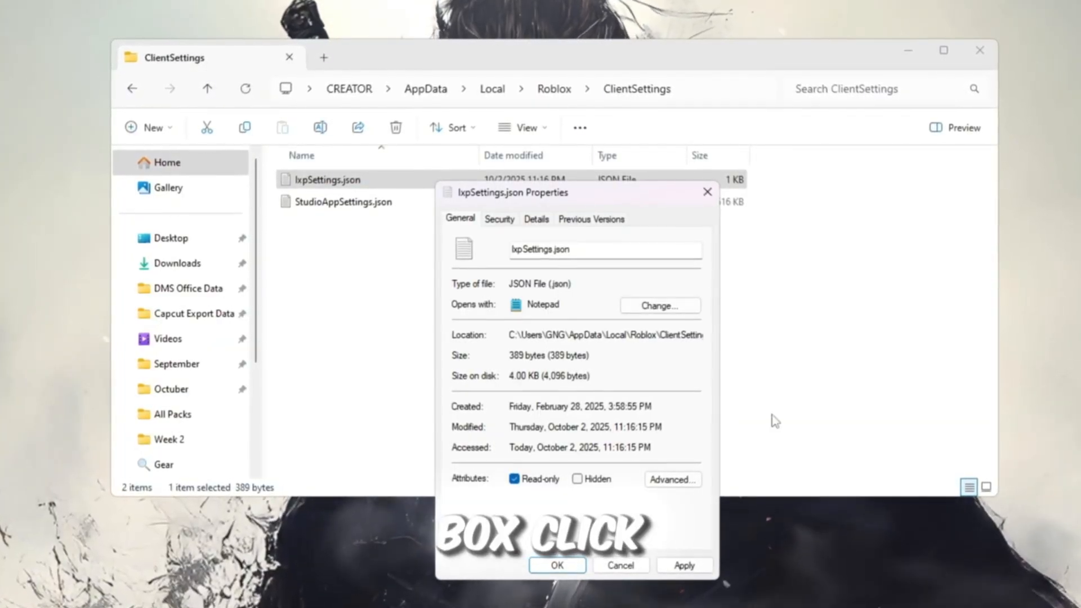
left_click(556, 565)
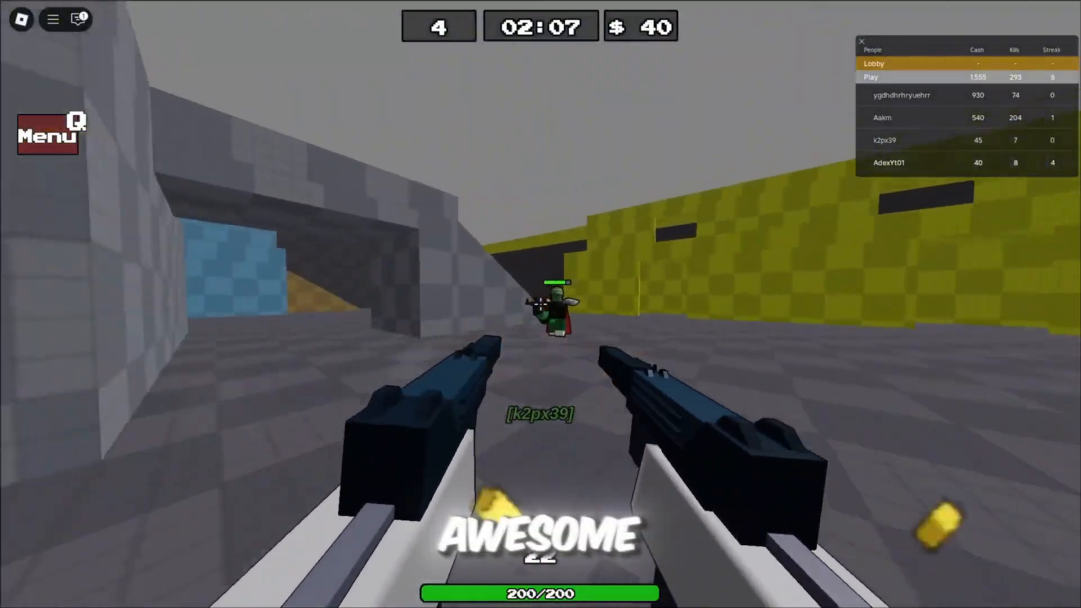
Step: Fire at enemy players in the Roblox shooter match
left_click(541, 304)
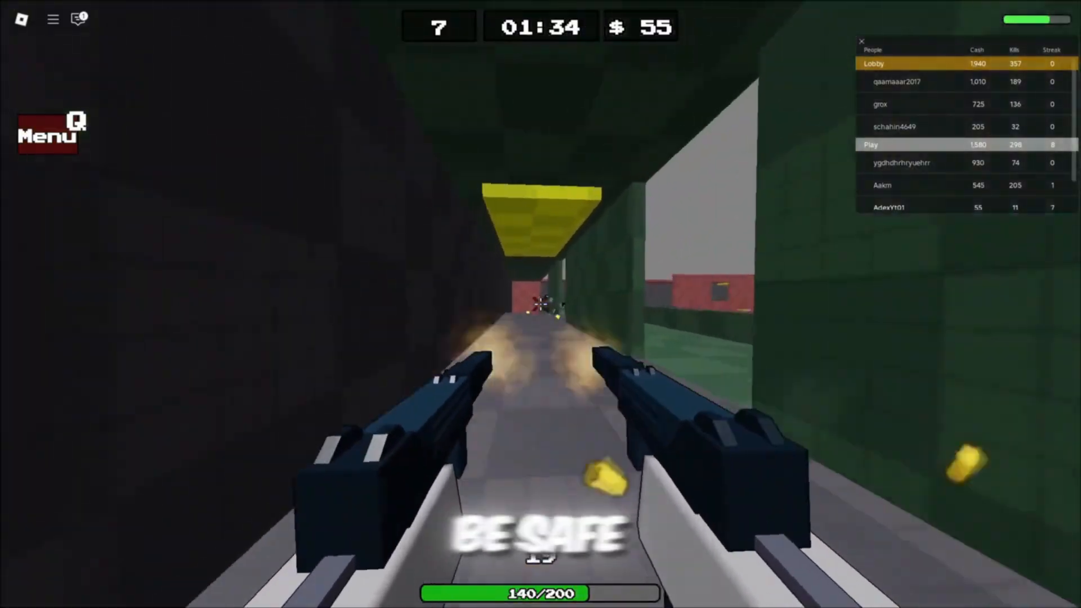
left_click(541, 304)
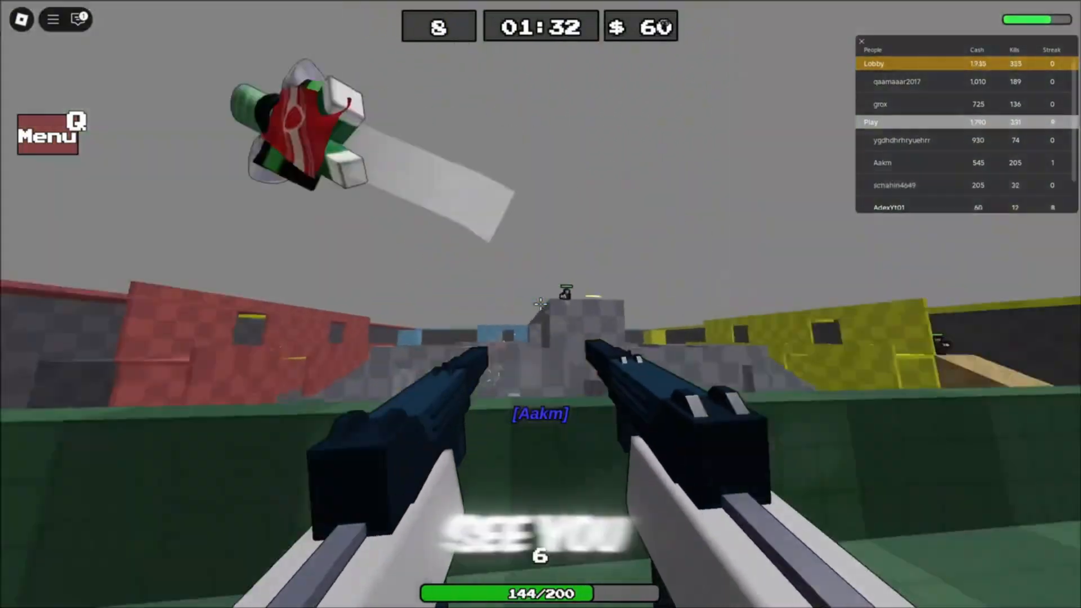